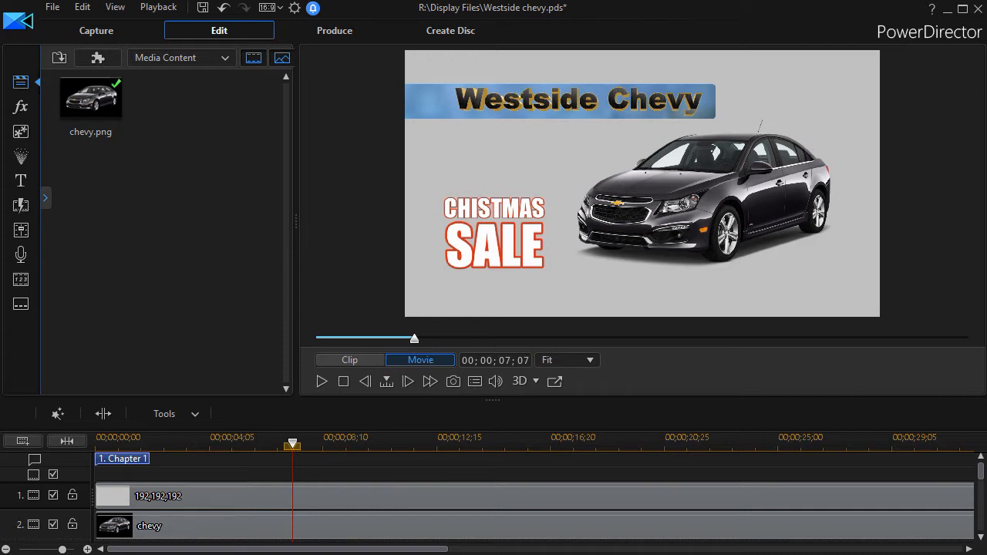
pyautogui.moveTo(176, 146)
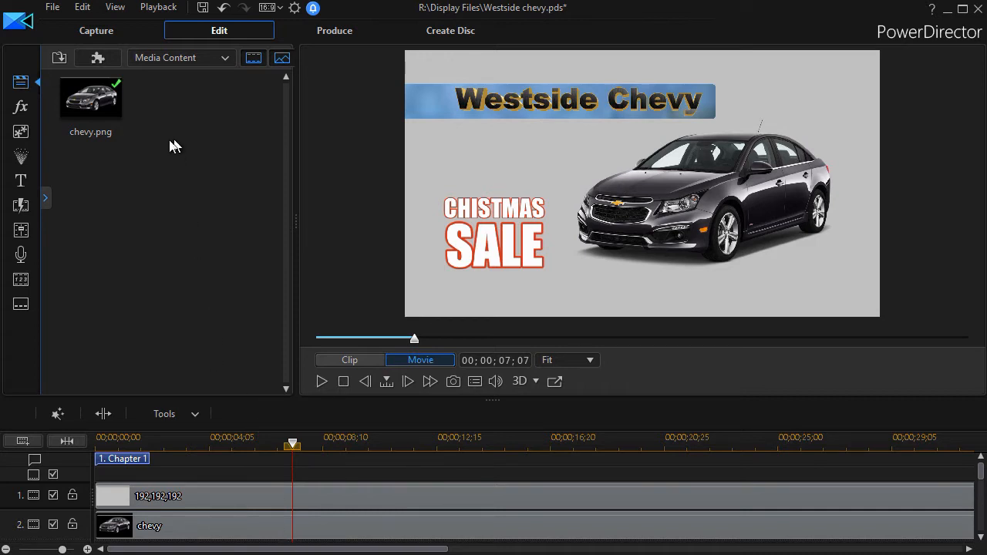
pyautogui.moveTo(336, 199)
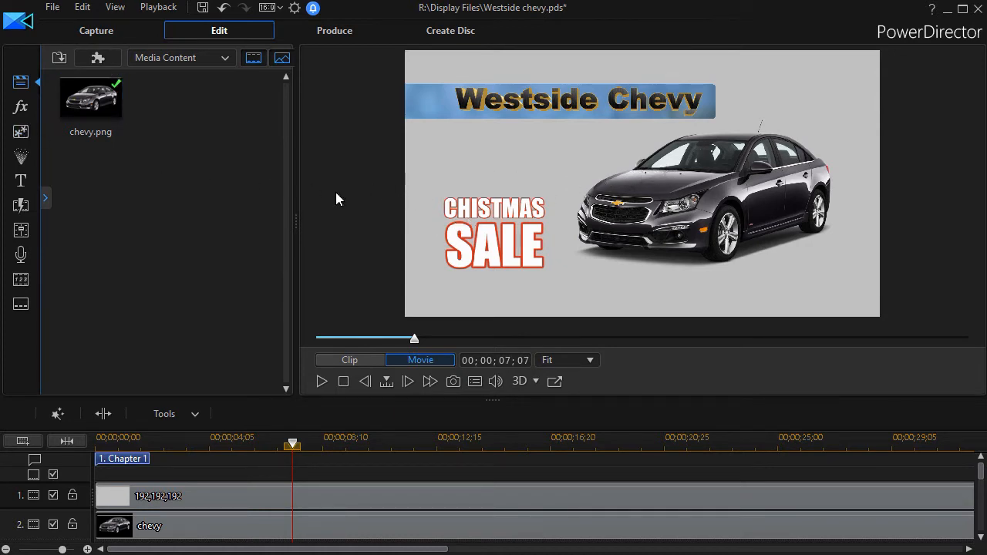
pyautogui.moveTo(250, 245)
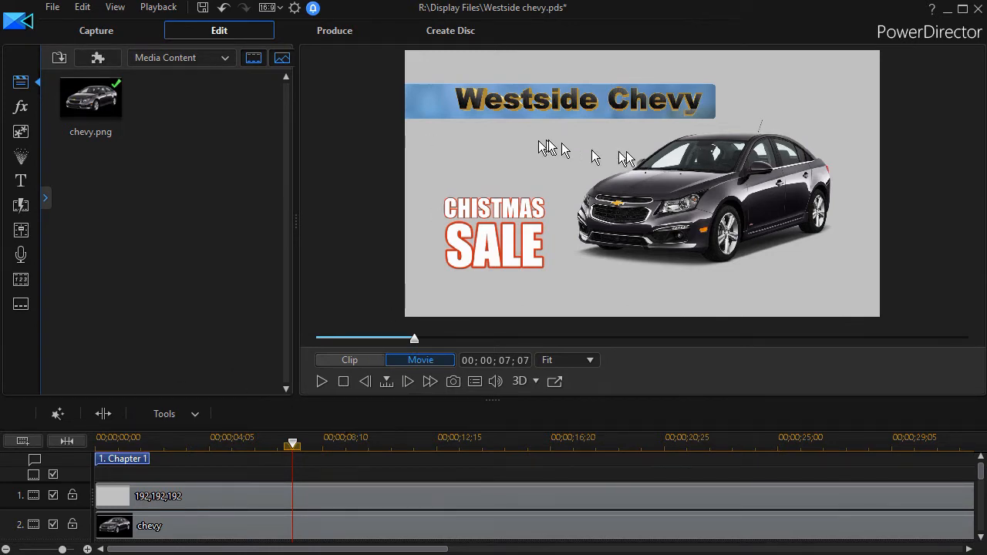
pyautogui.moveTo(500, 162)
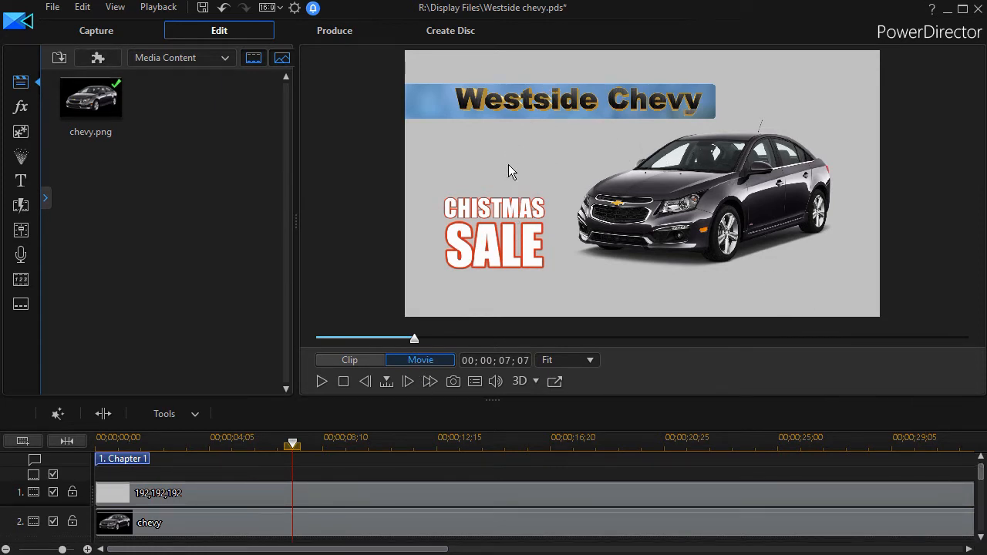
pyautogui.moveTo(212, 501)
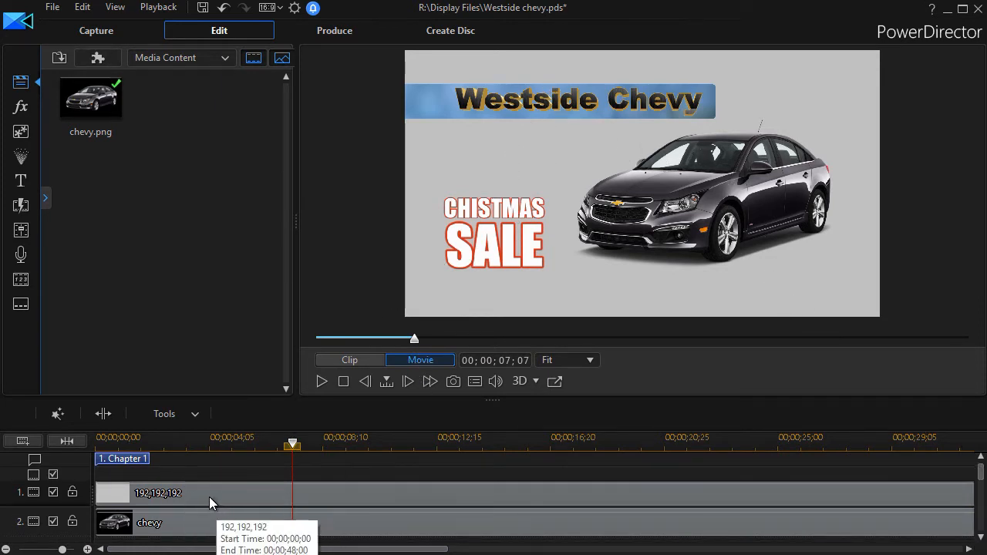
pyautogui.moveTo(388, 499)
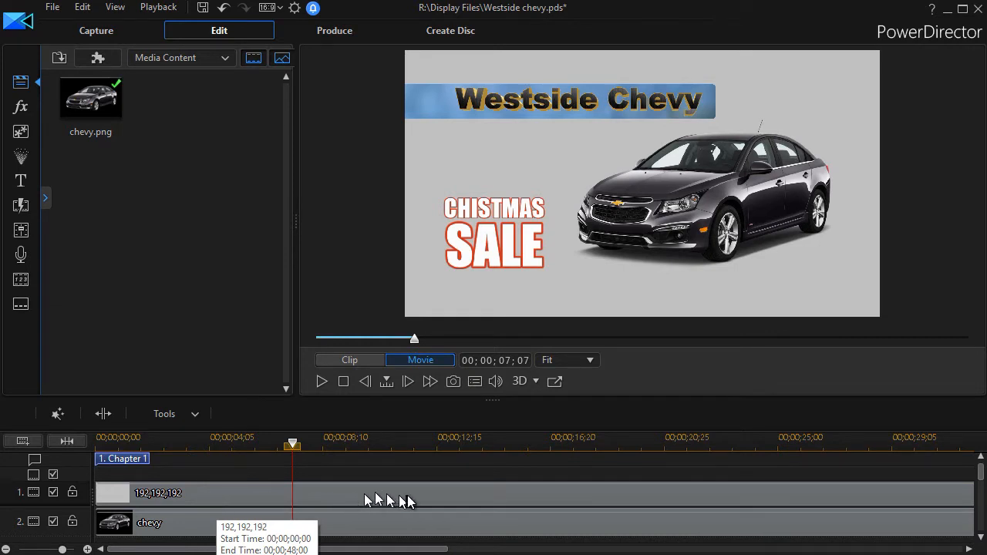
pyautogui.moveTo(423, 496)
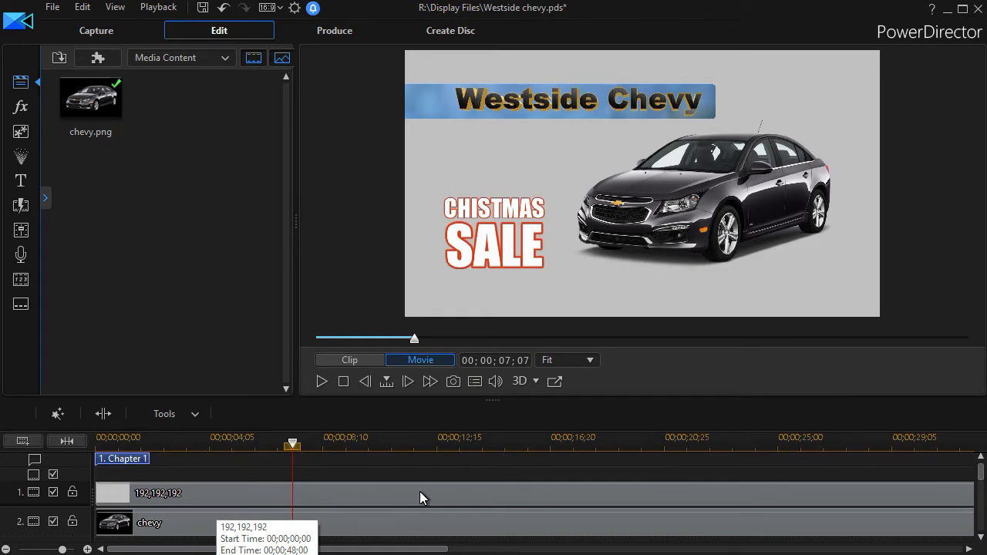
pyautogui.moveTo(285, 218)
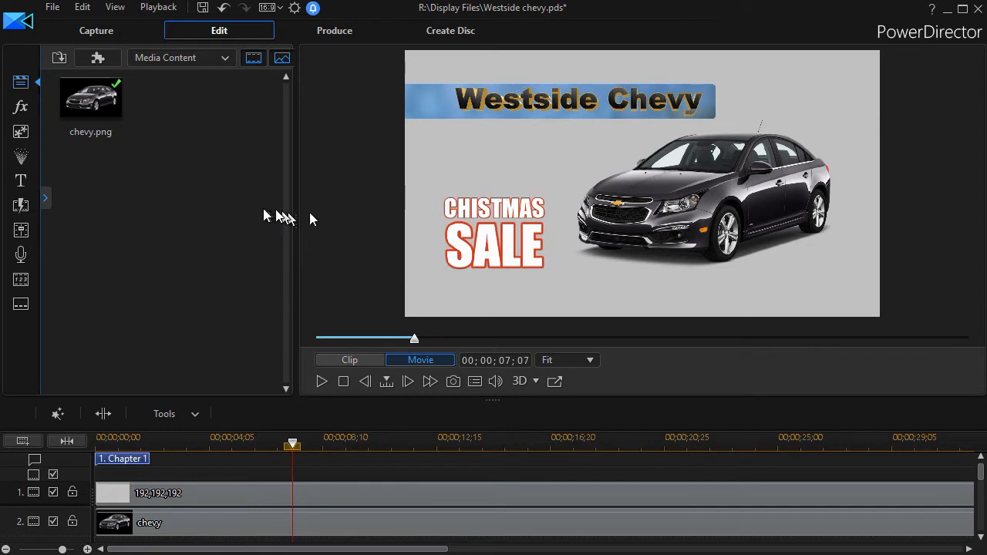
pyautogui.moveTo(244, 203)
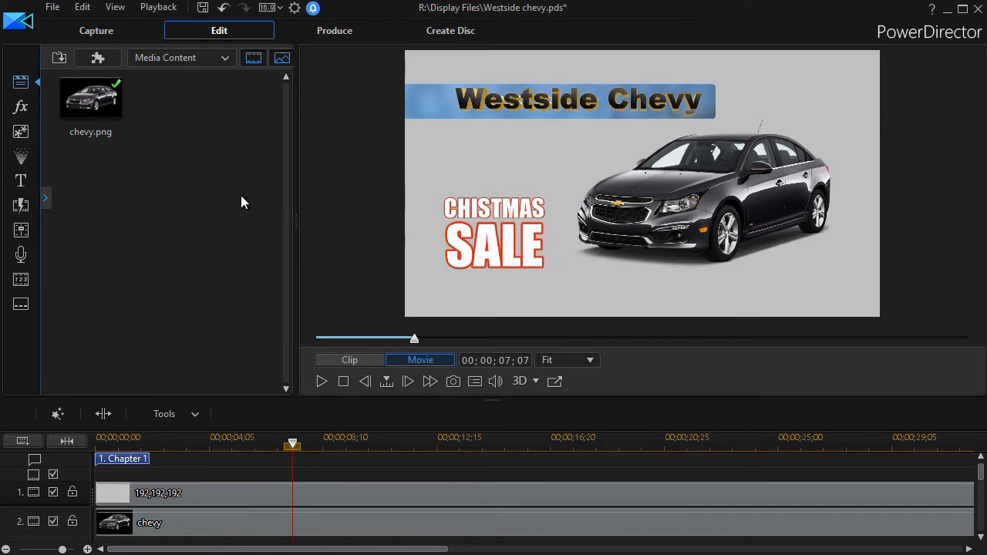
pyautogui.moveTo(49, 131)
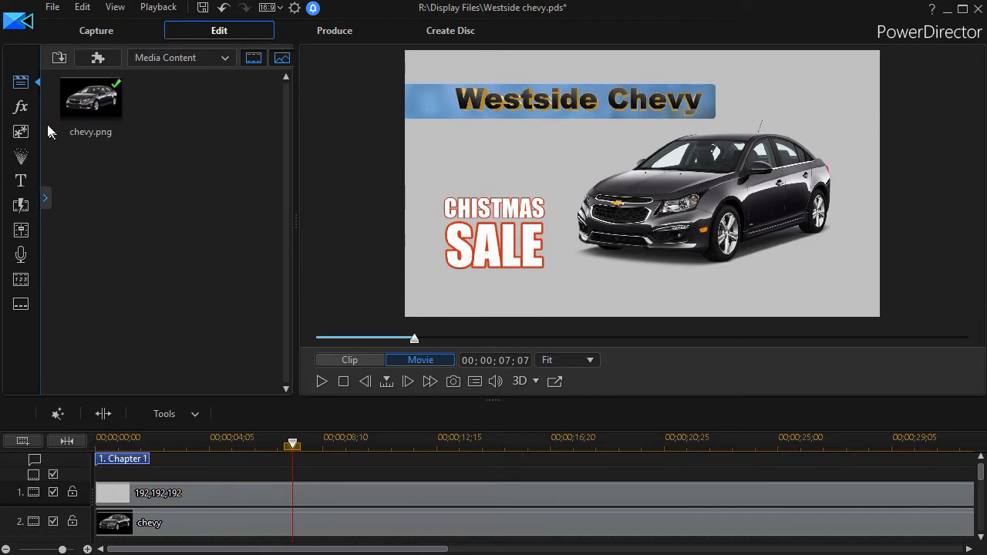
pyautogui.moveTo(22, 108)
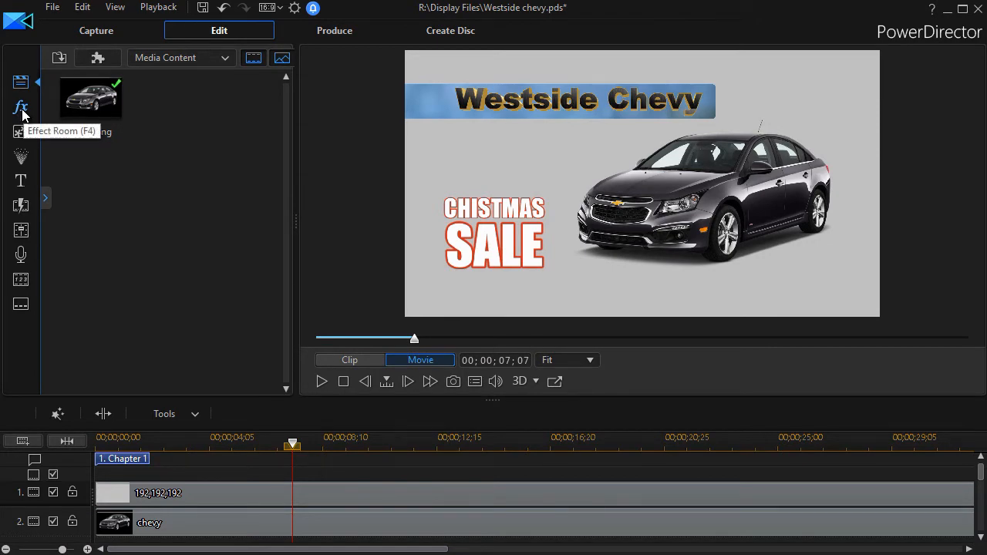
# Step: Show the Effect Room library and preview the Adorage Filter thumbnail
pyautogui.click(21, 107)
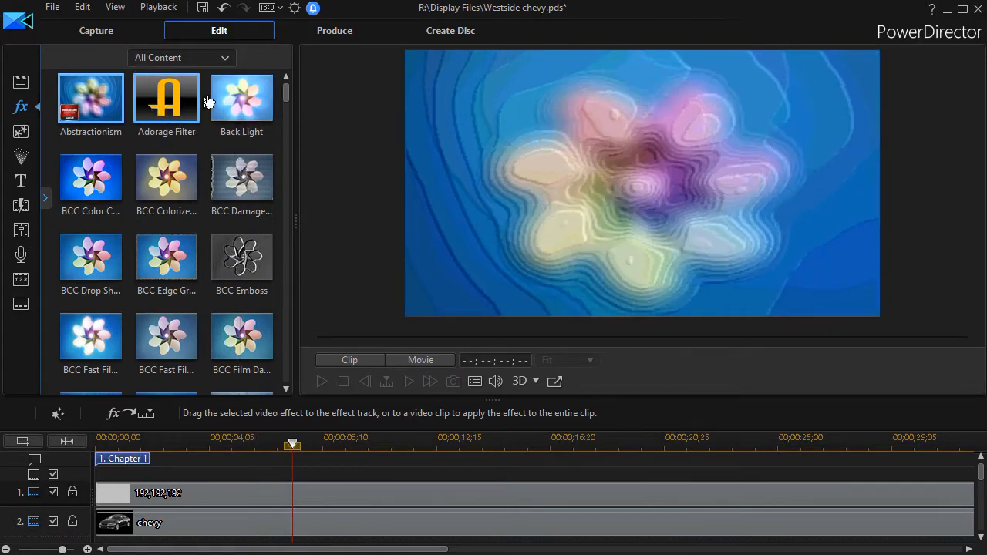
pyautogui.moveTo(178, 108)
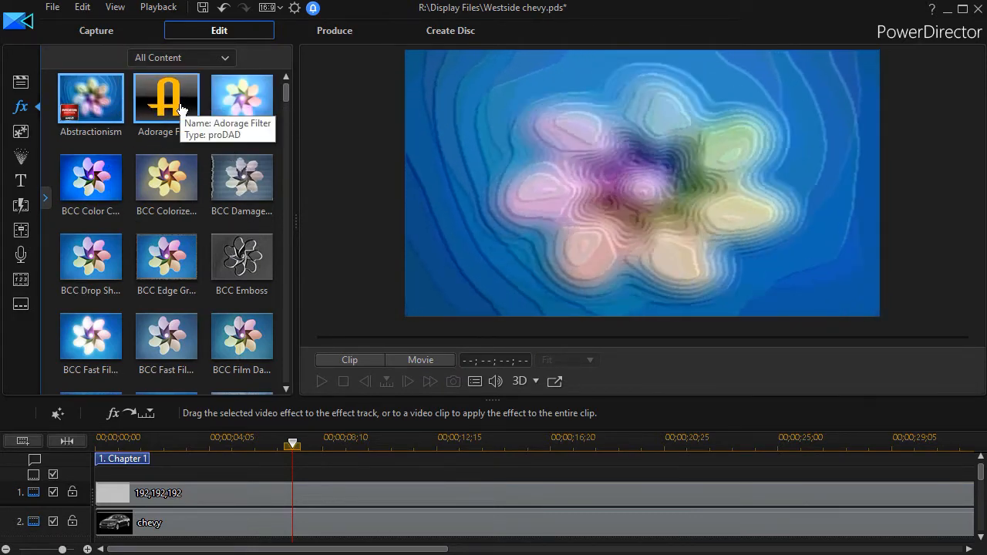
pyautogui.click(166, 98)
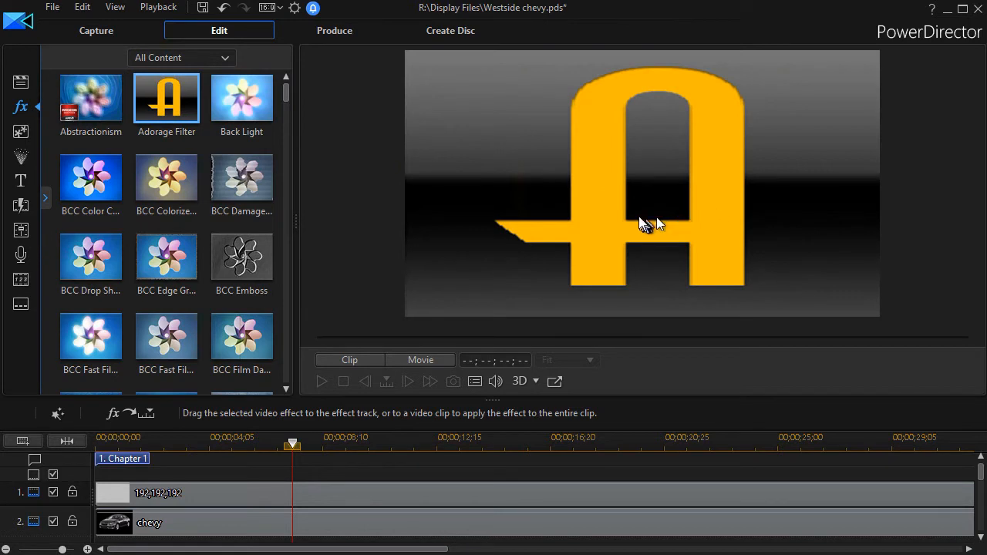
pyautogui.moveTo(645, 223)
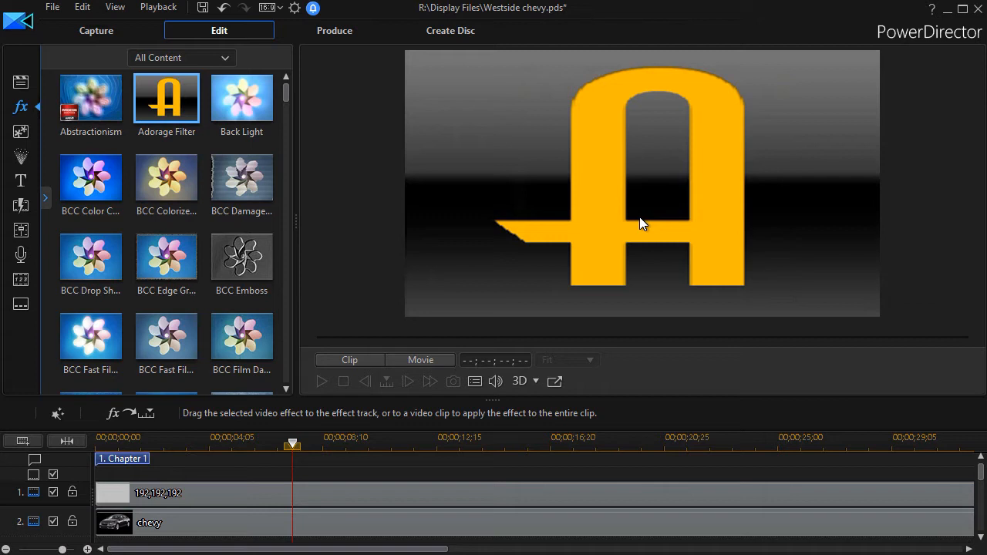
pyautogui.moveTo(604, 216)
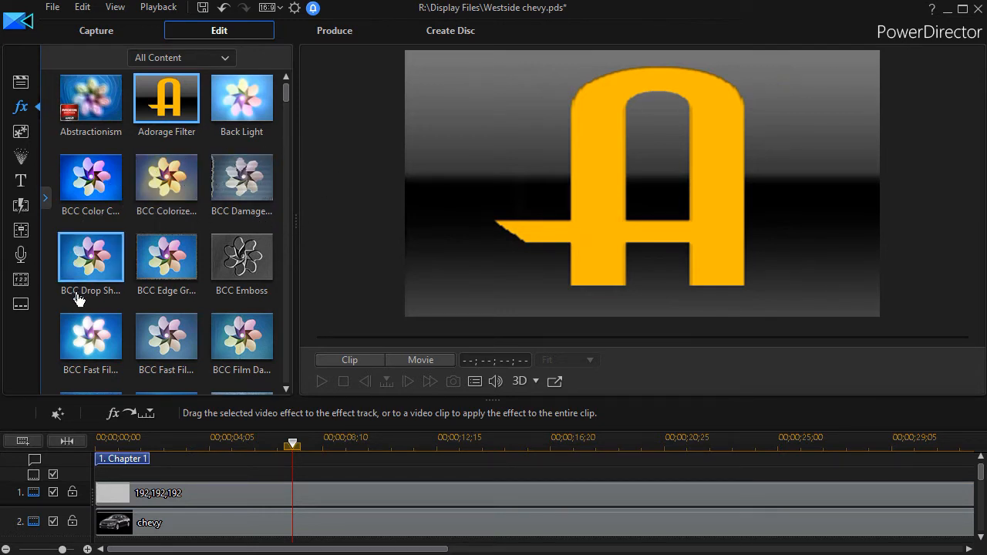
pyautogui.click(241, 179)
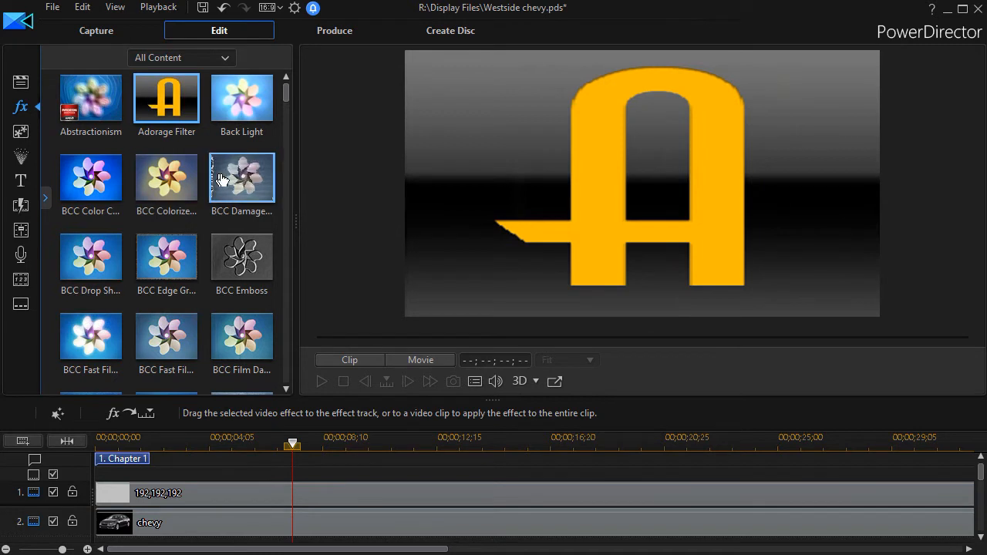
pyautogui.moveTo(234, 142)
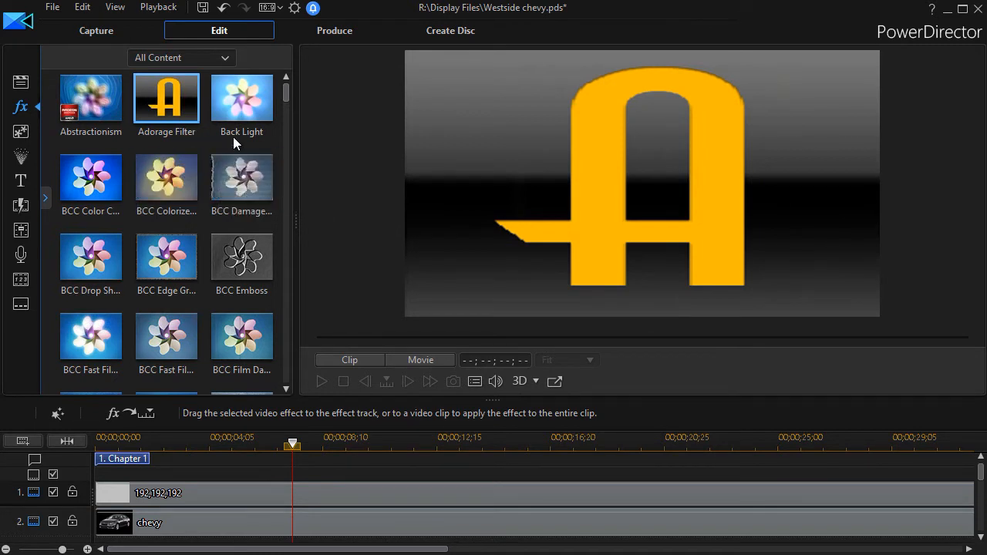
pyautogui.moveTo(166, 99)
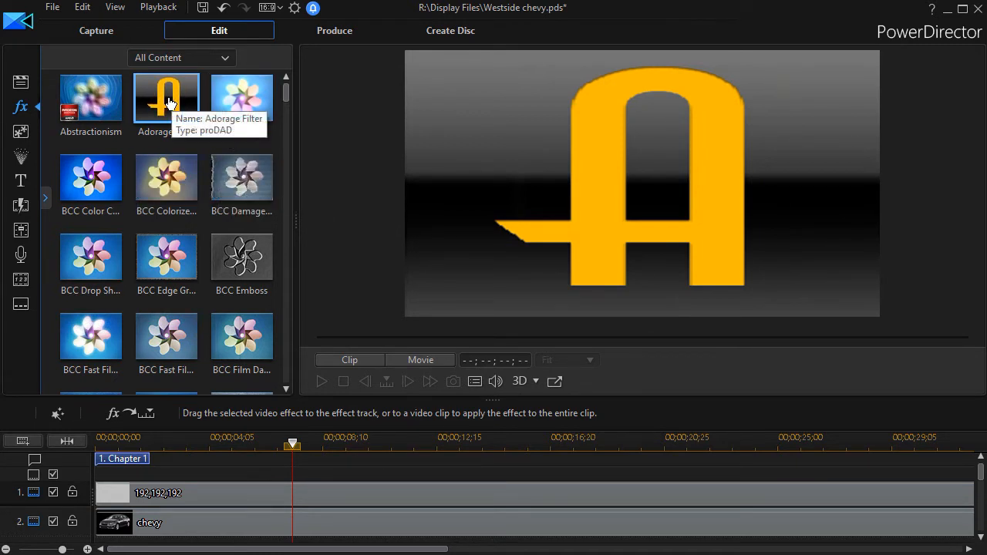
pyautogui.moveTo(167, 96)
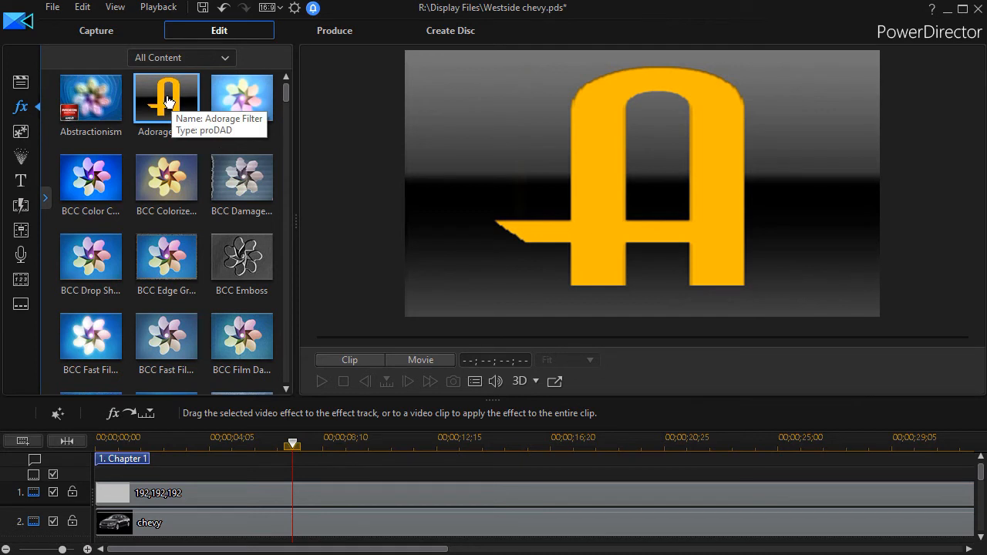
pyautogui.moveTo(195, 492)
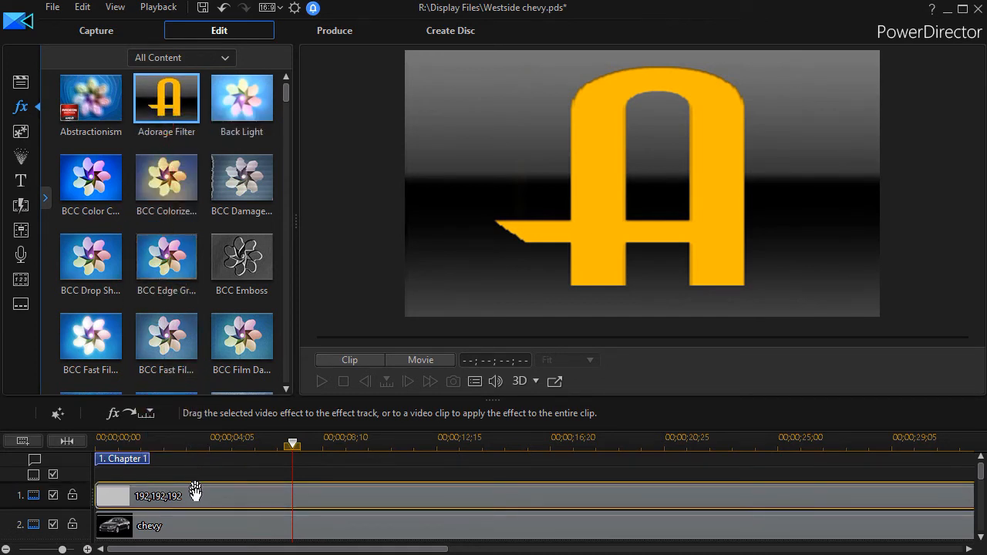
pyautogui.moveTo(194, 494)
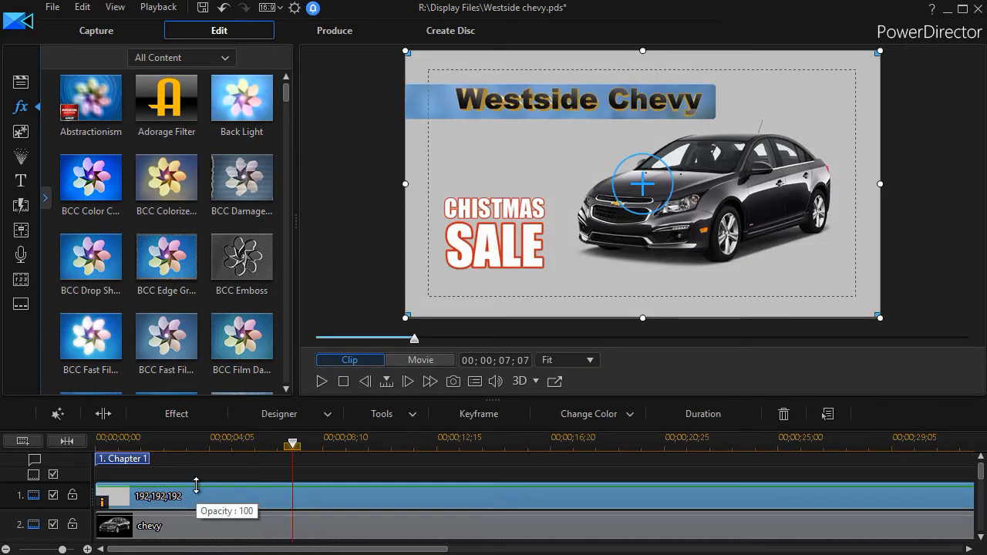
pyautogui.moveTo(354, 463)
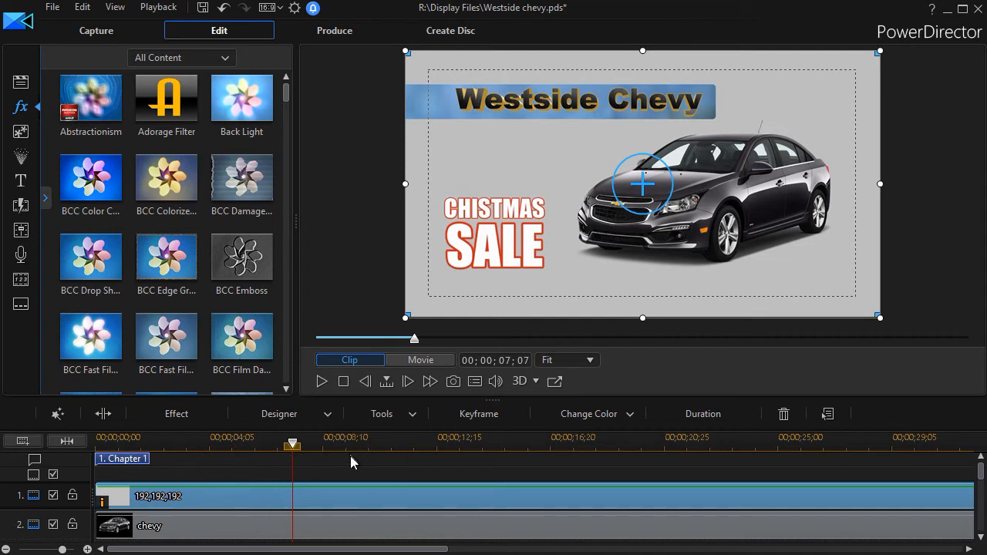
pyautogui.moveTo(343, 472)
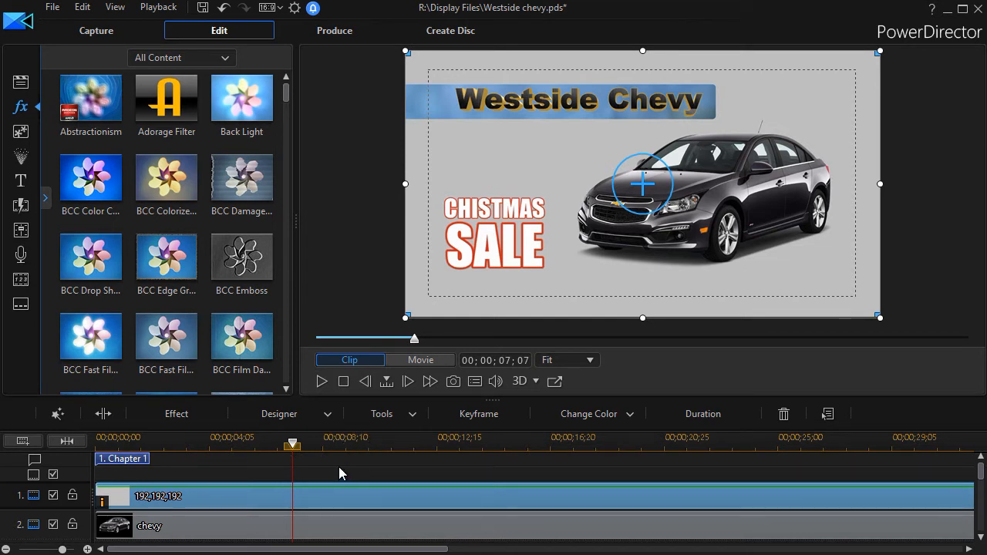
pyautogui.moveTo(176, 413)
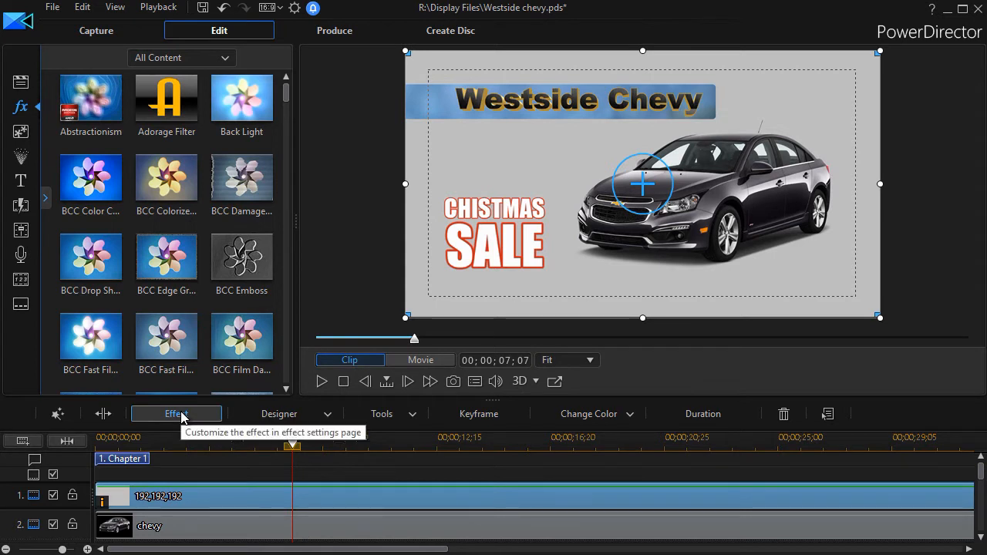
# Step: Enable the Adorage Filter in Effect Settings and launch its stand-alone proDAD Adorage editor
pyautogui.click(176, 413)
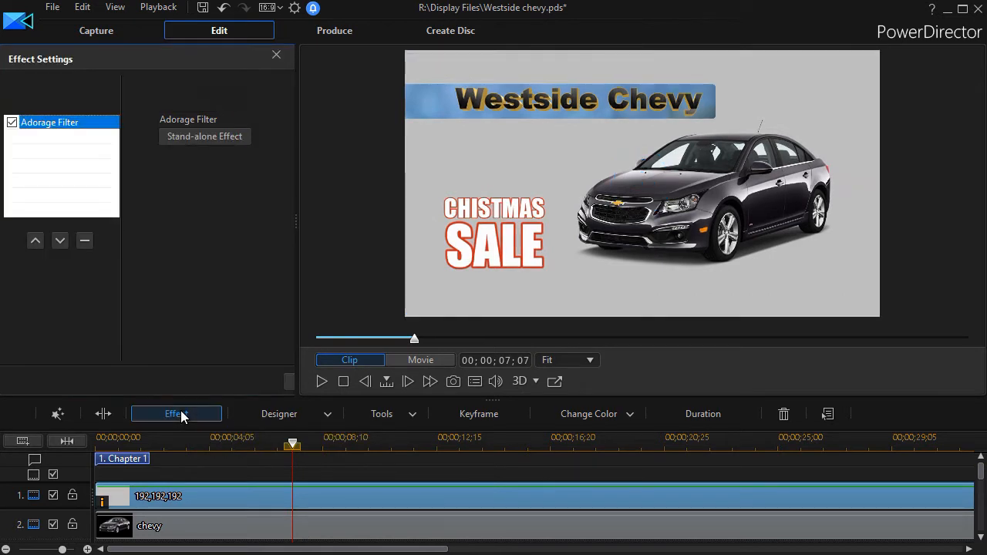
pyautogui.moveTo(8, 131)
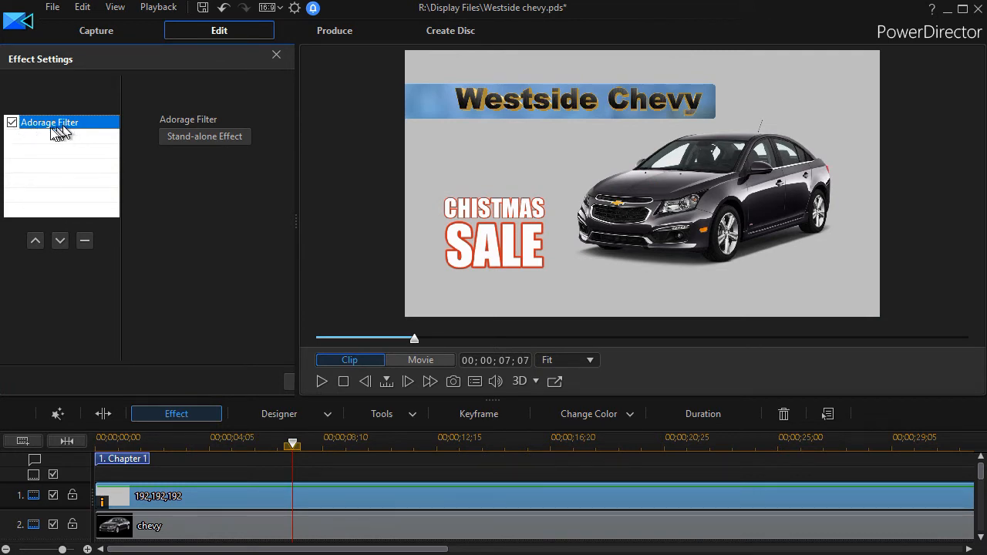
pyautogui.click(13, 122)
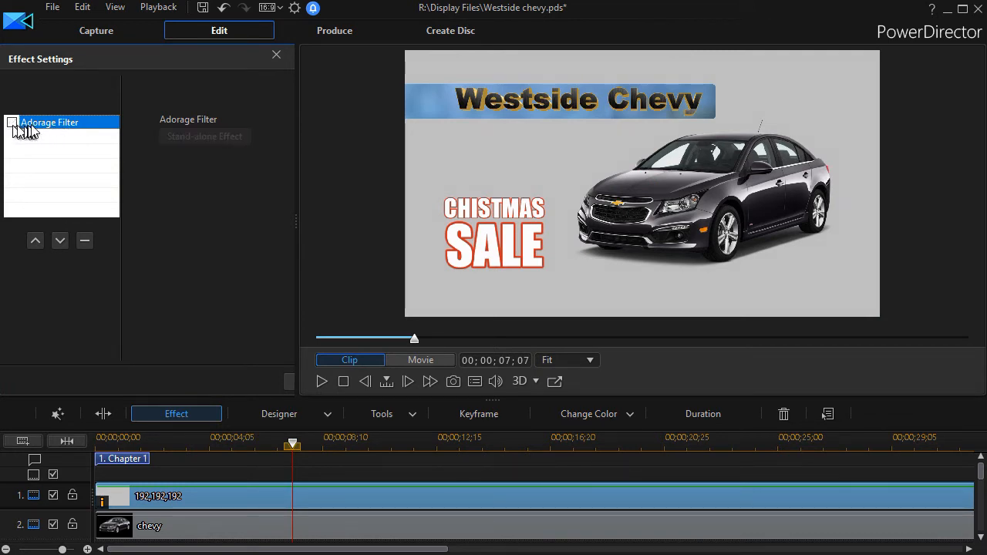
pyautogui.click(12, 124)
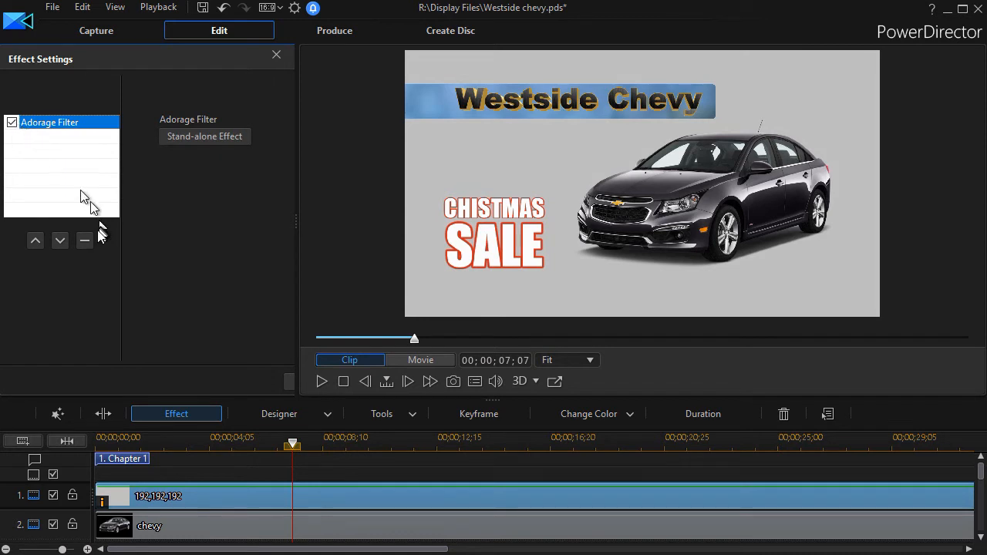
pyautogui.moveTo(80, 246)
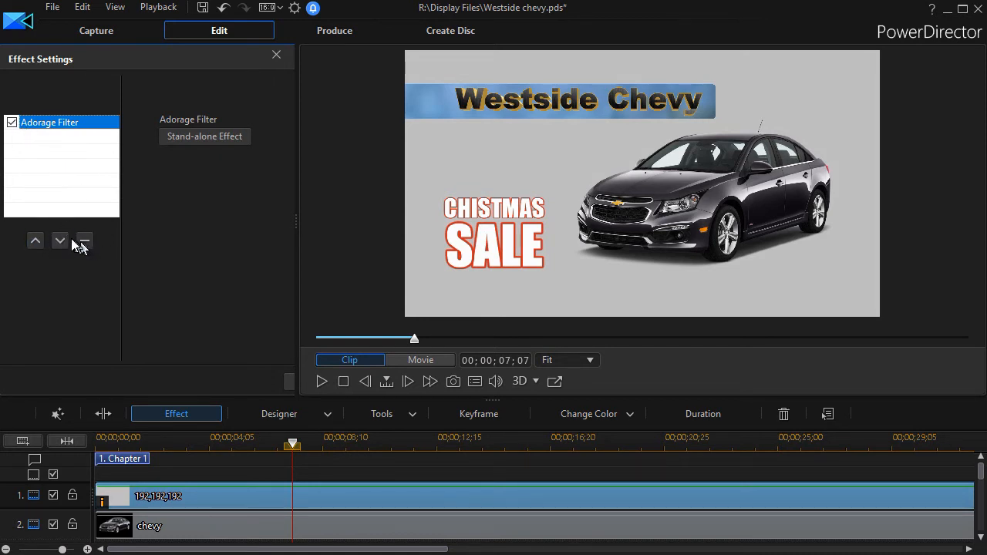
pyautogui.moveTo(76, 246)
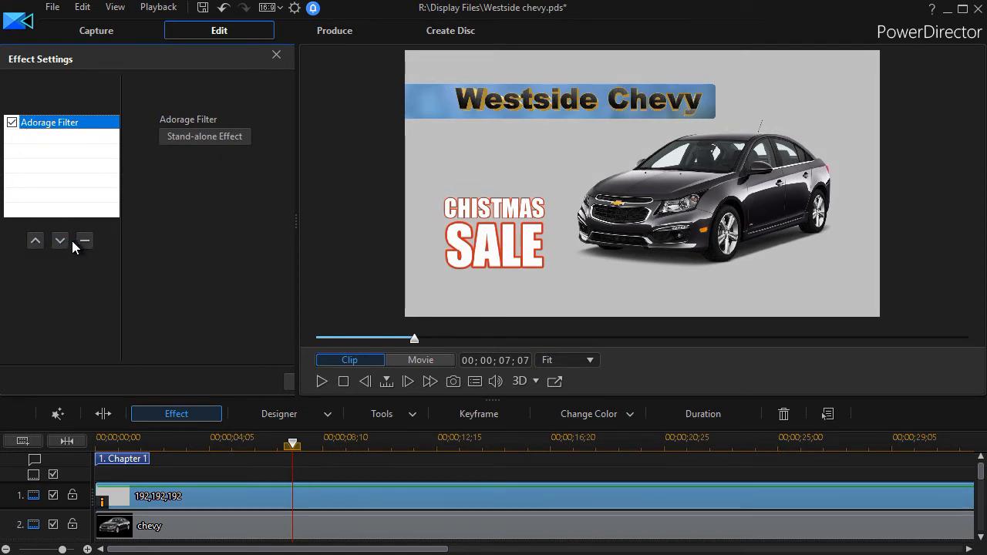
pyautogui.moveTo(85, 241)
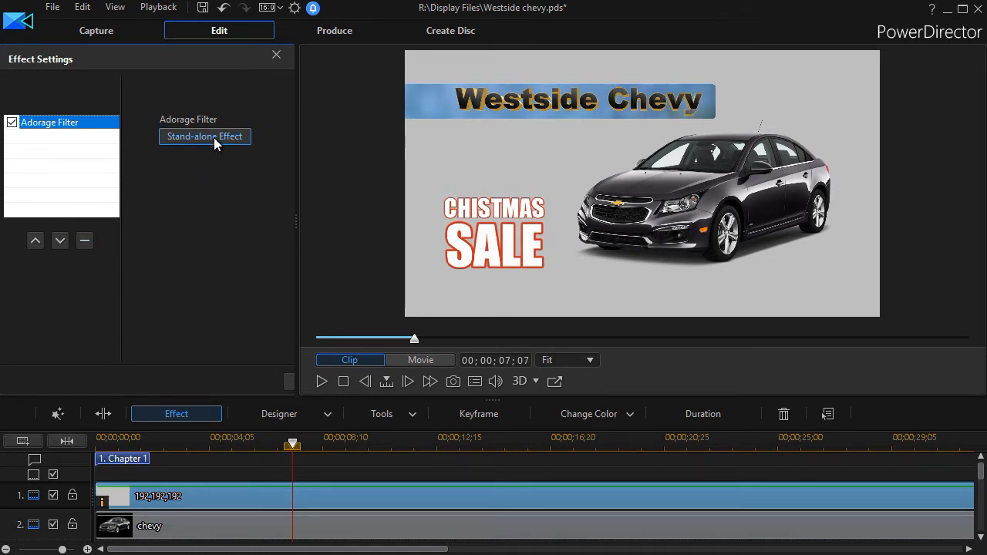
pyautogui.moveTo(204, 136)
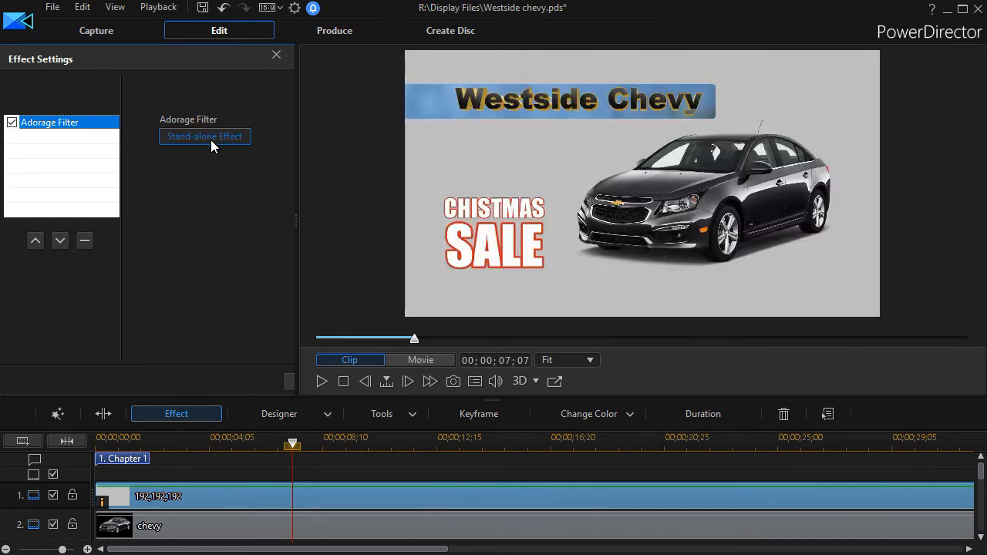
pyautogui.click(204, 136)
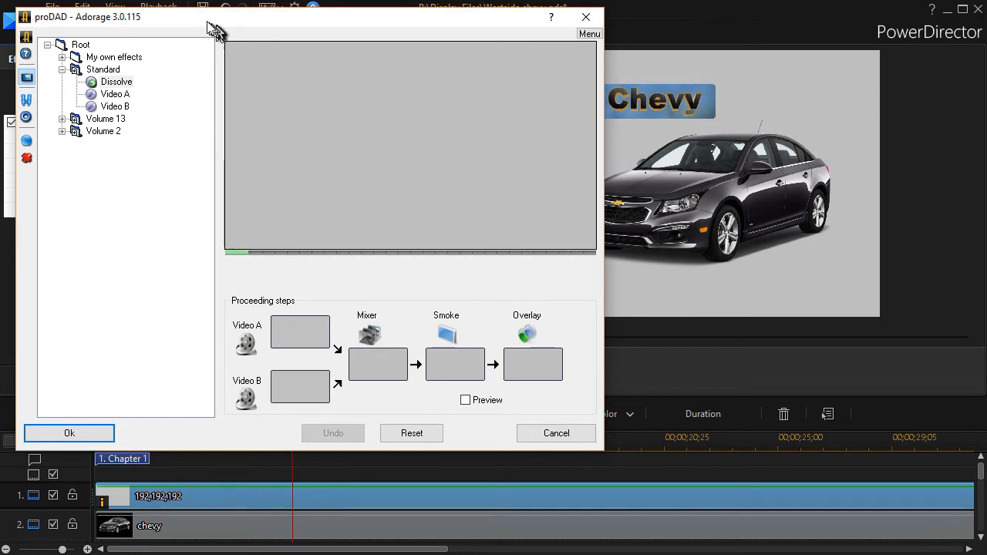
pyautogui.moveTo(194, 25)
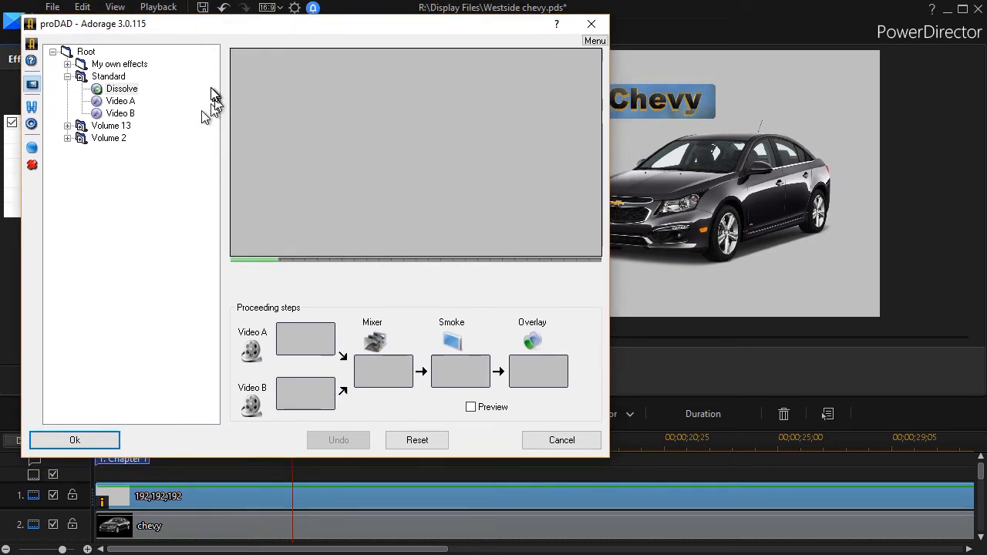
pyautogui.moveTo(185, 238)
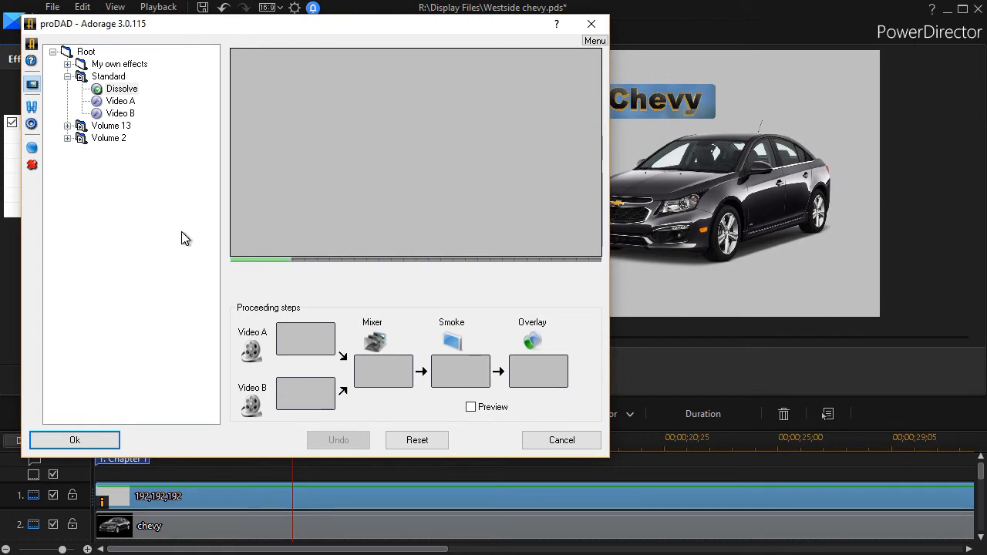
pyautogui.moveTo(81, 173)
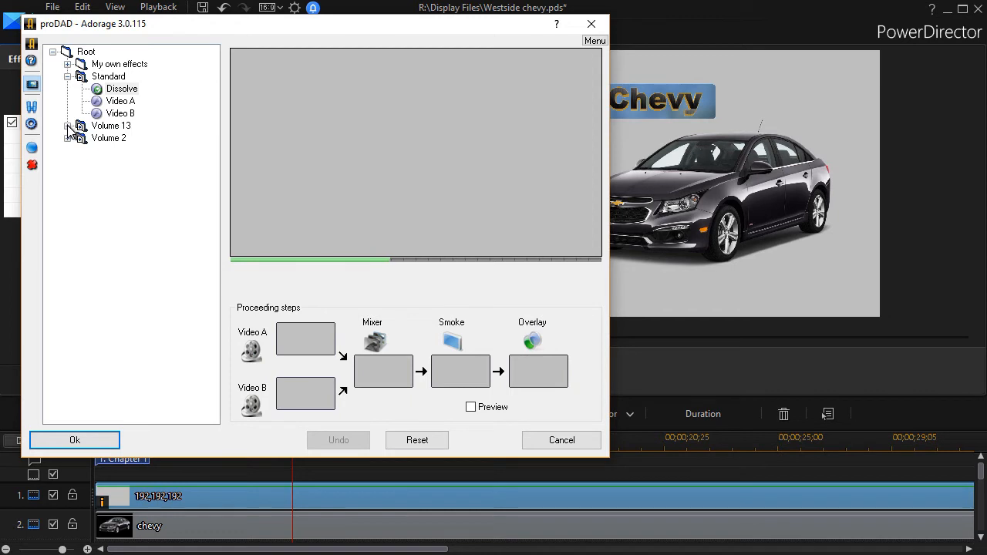
# Step: Expand the Volume 13 collection in the Adorage effect tree
pyautogui.click(68, 127)
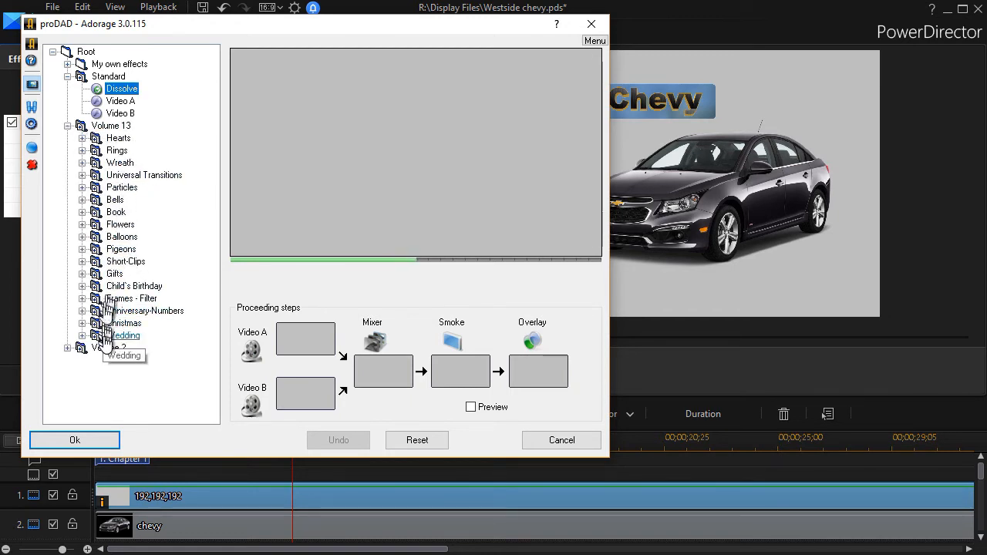
pyautogui.moveTo(154, 250)
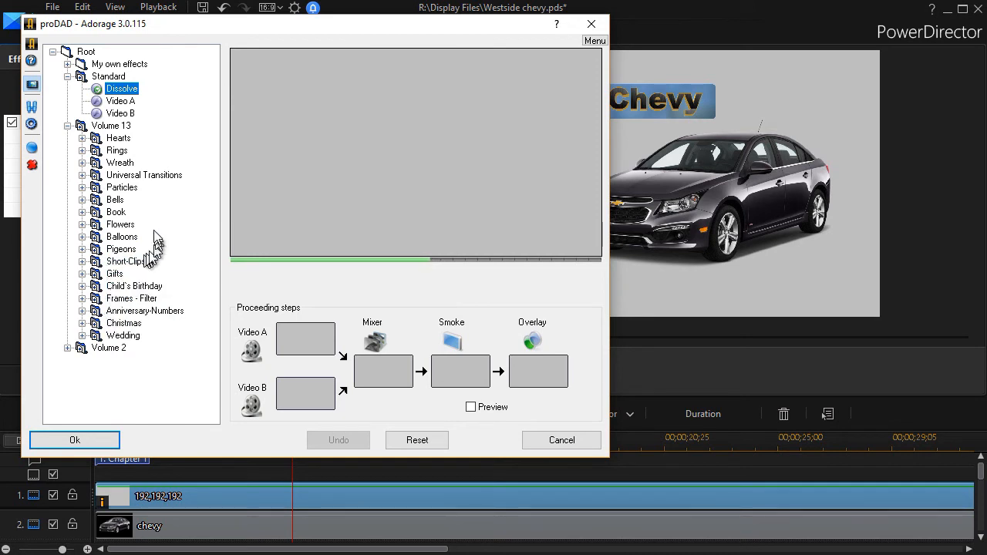
pyautogui.moveTo(120, 263)
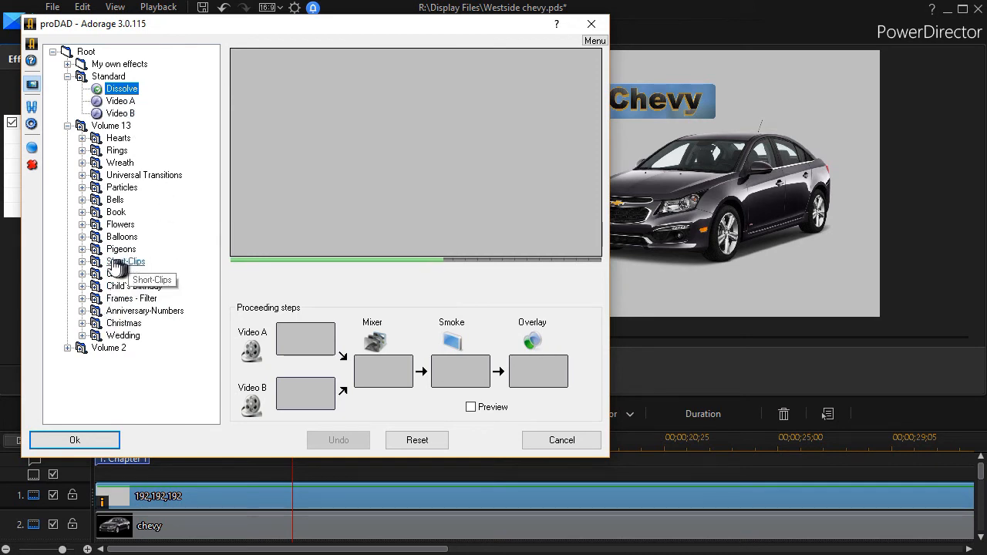
# Step: Preview the Short Clips > Christmas effects 01, 02, 03 and 05
pyautogui.click(127, 262)
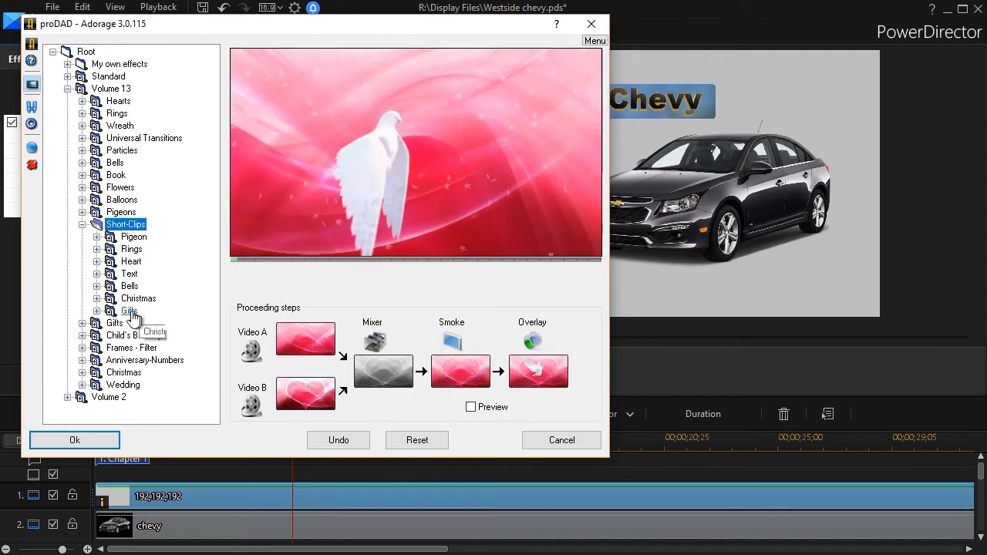
pyautogui.click(137, 300)
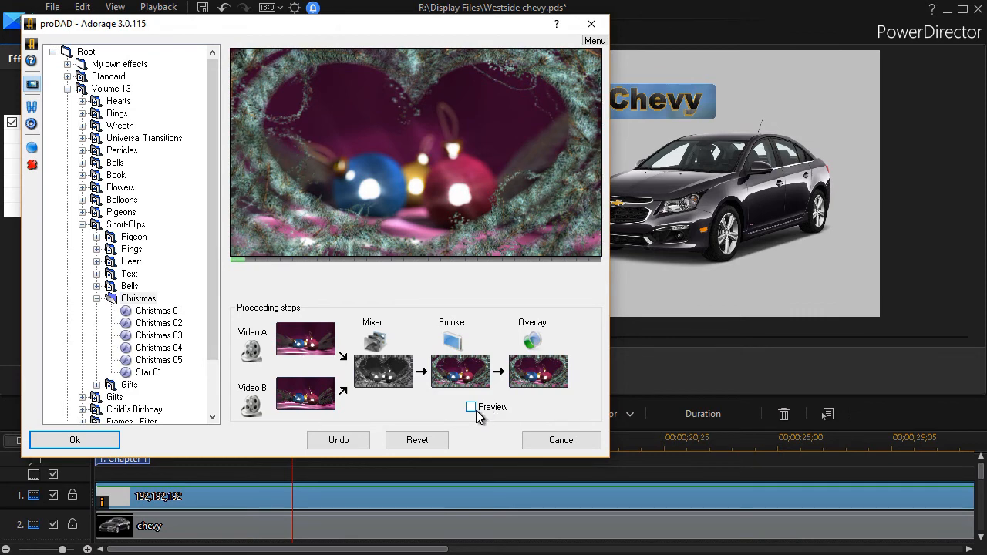
pyautogui.click(158, 312)
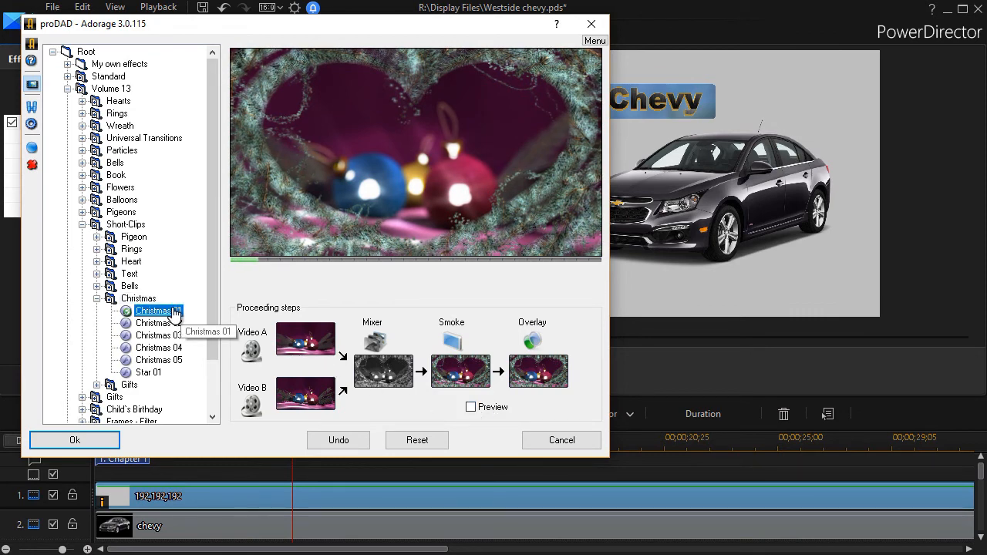
pyautogui.moveTo(158, 324)
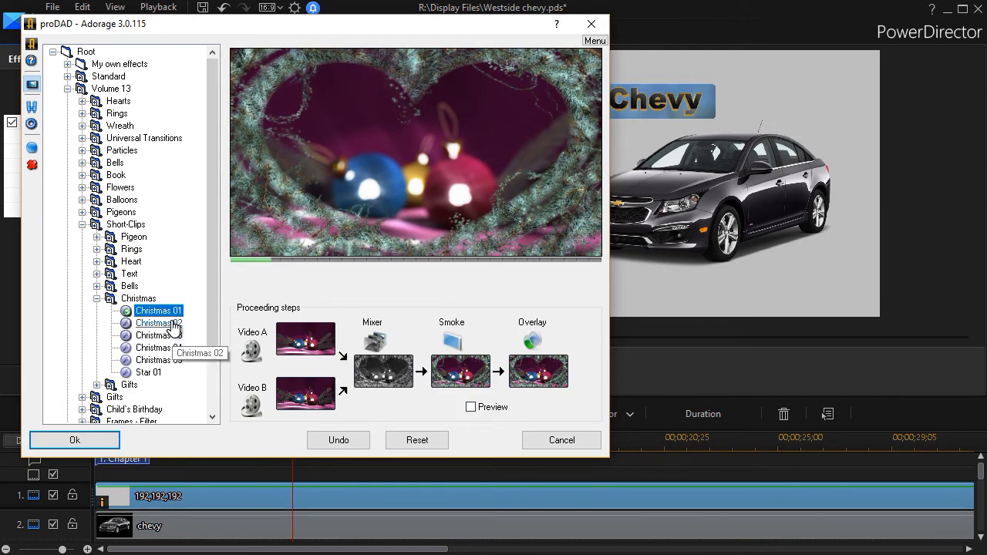
pyautogui.click(157, 323)
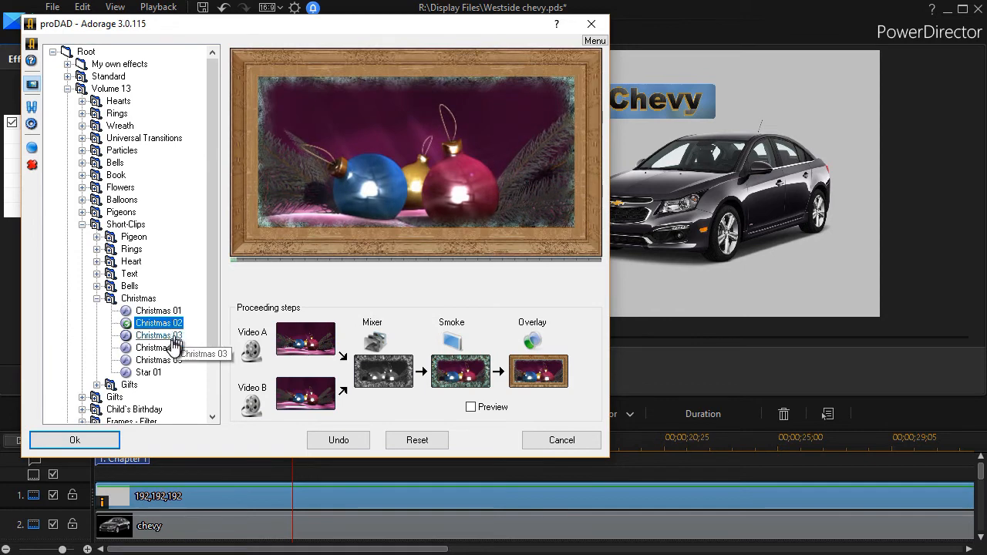
pyautogui.click(159, 337)
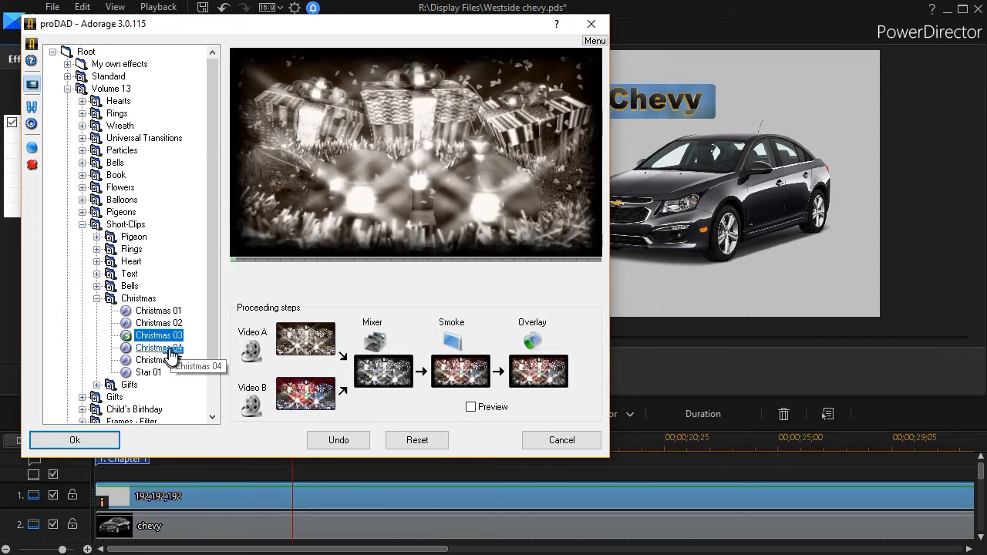
pyautogui.click(159, 361)
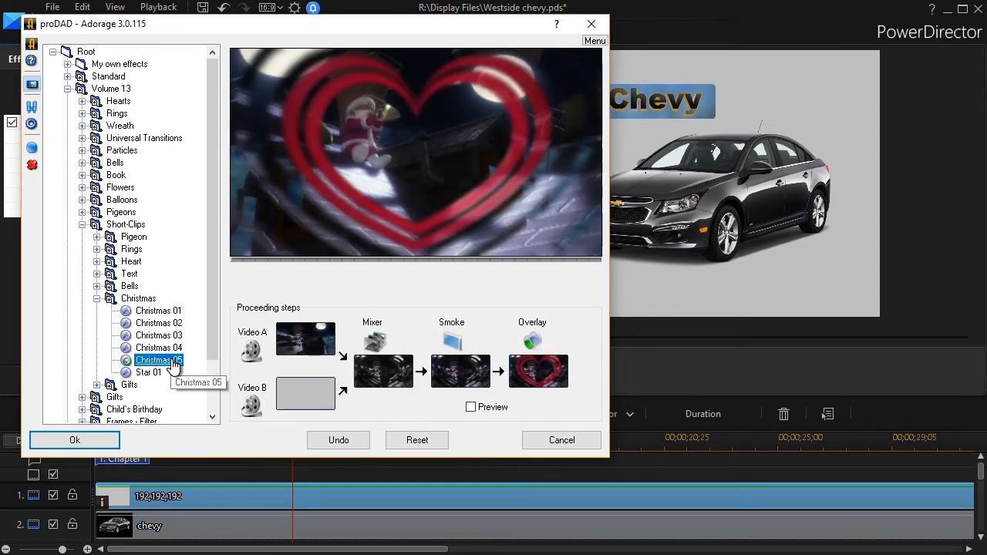
pyautogui.moveTo(154, 312)
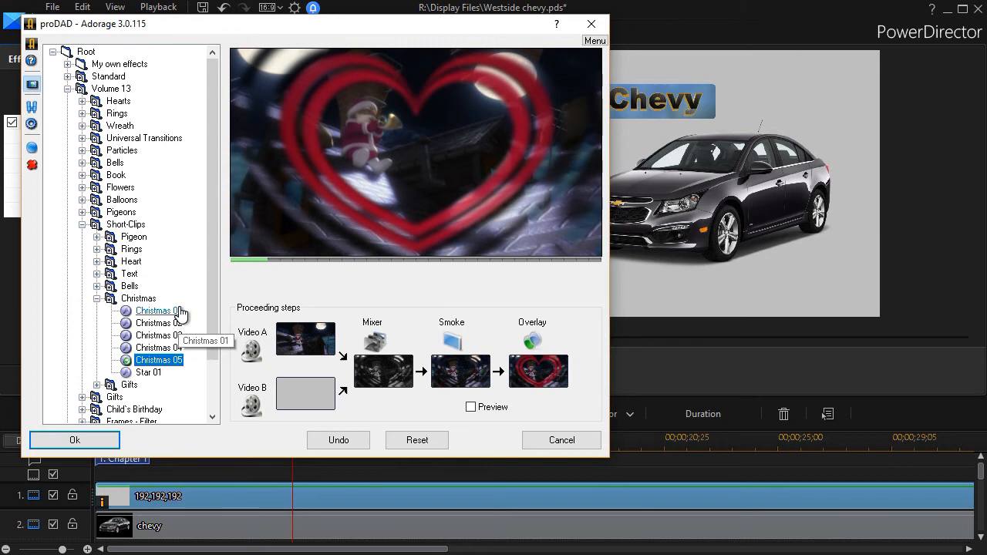
# Step: Choose the framed Christmas 02 effect and confirm with Ok
pyautogui.click(158, 324)
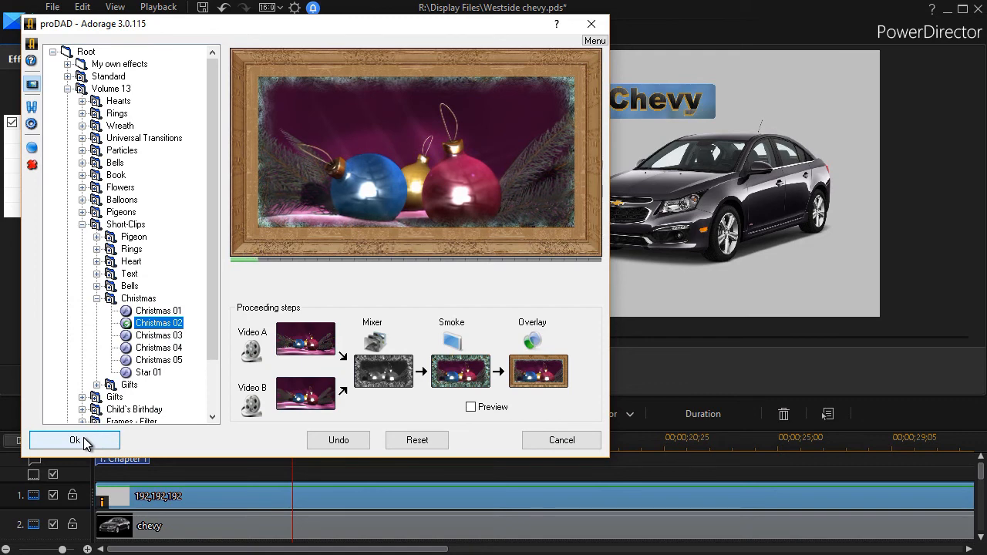
pyautogui.click(74, 440)
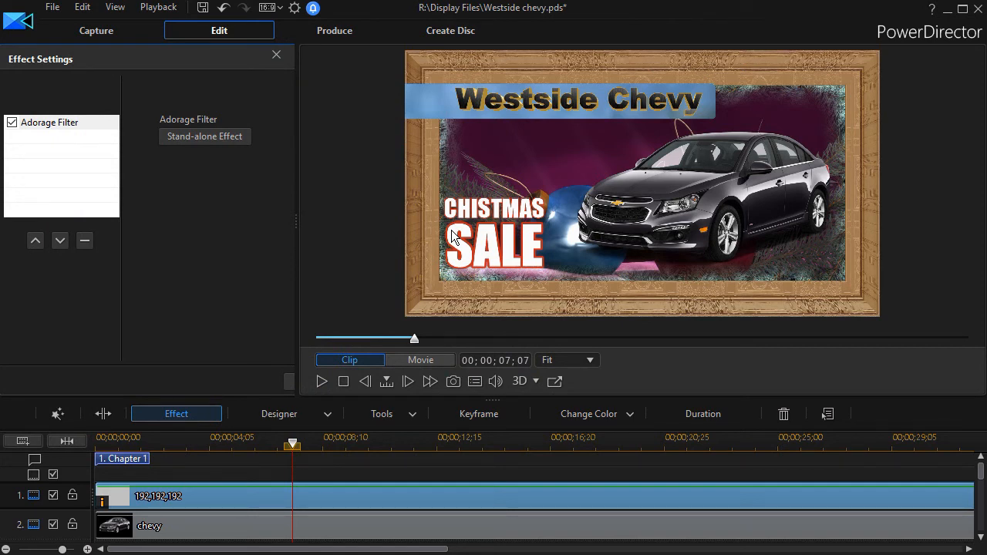
pyautogui.moveTo(506, 250)
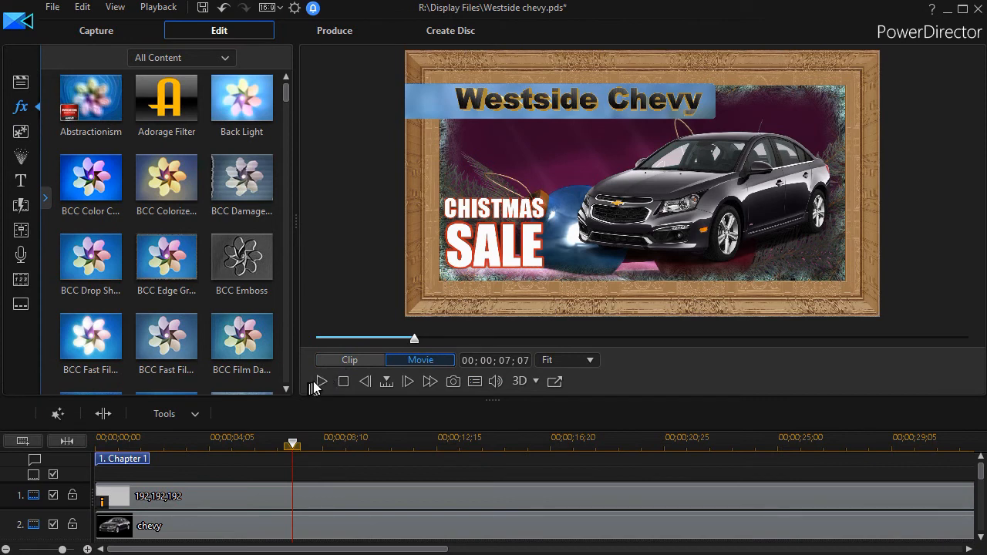
# Step: Start playback of the framed Christmas sale ad and scrub past 18 seconds
pyautogui.click(321, 381)
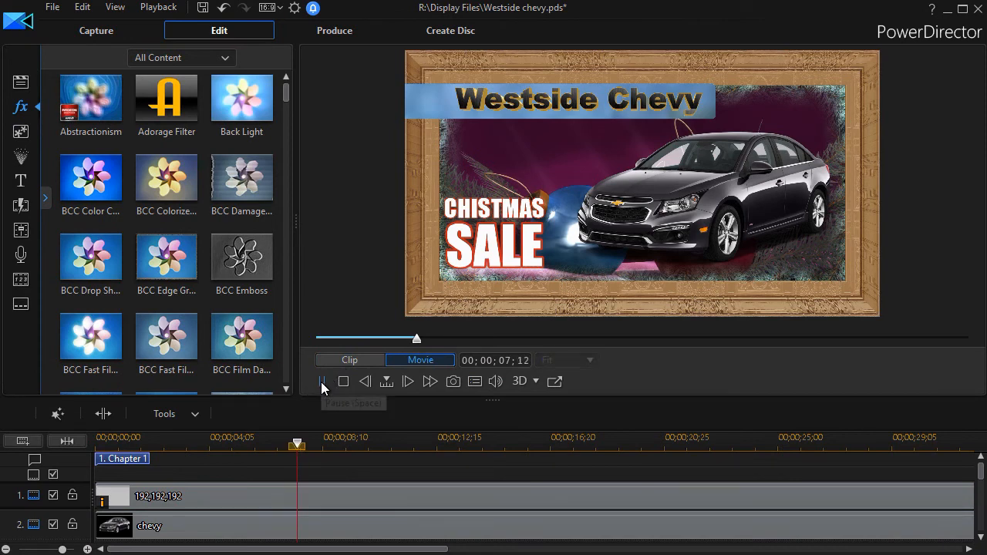
pyautogui.click(321, 379)
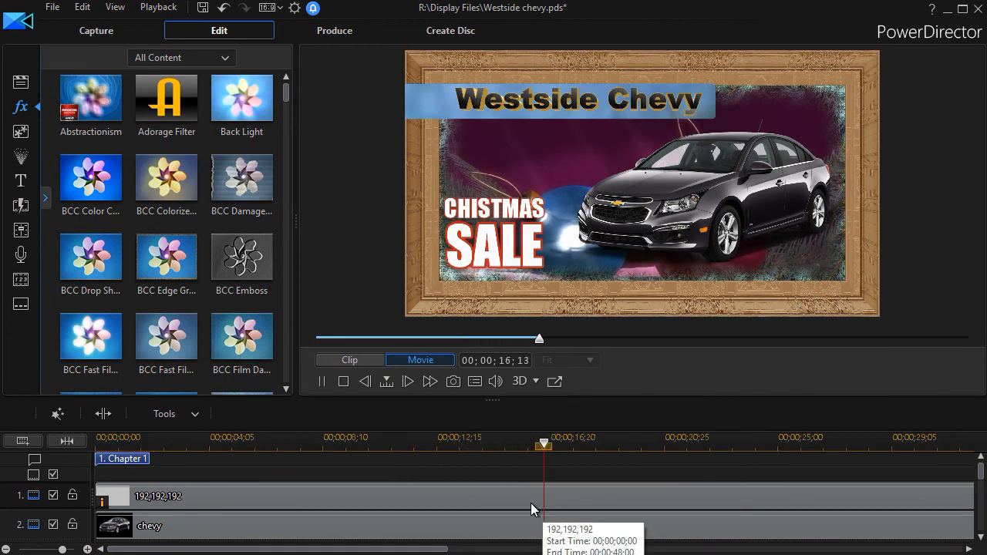
pyautogui.moveTo(543, 445); pyautogui.dragTo(598, 444)
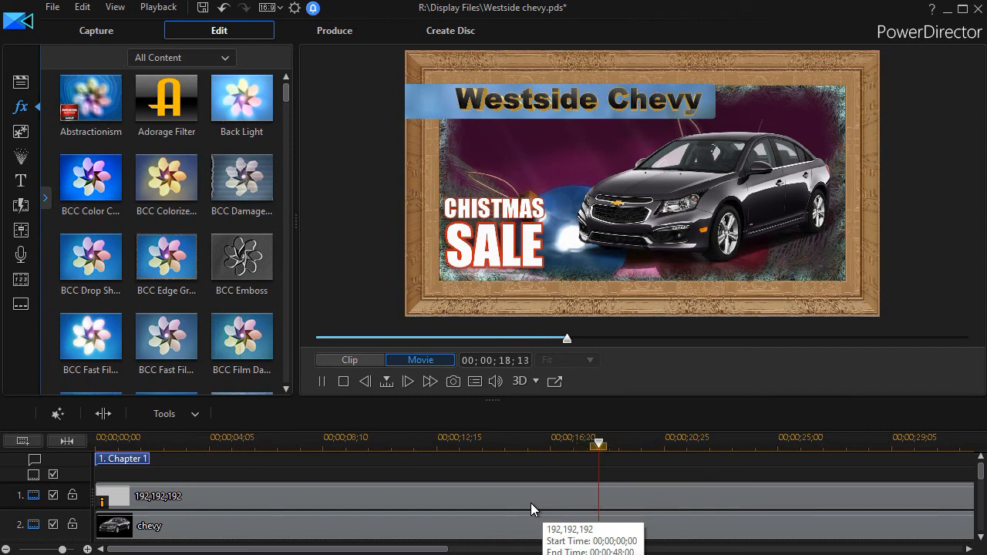